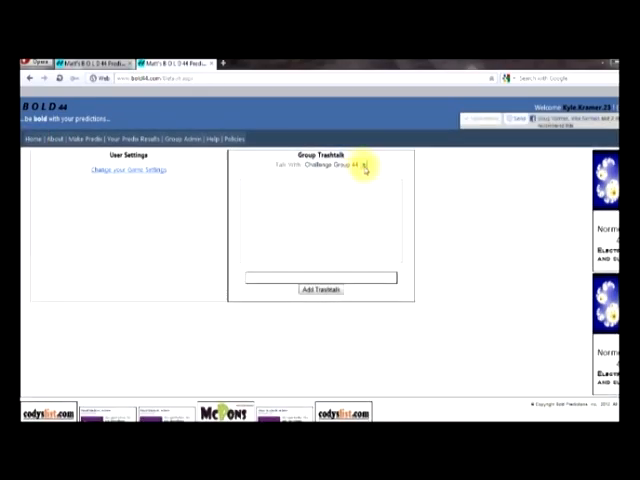
Go to the Group Admin page from the top navigation bar.
{"action": "left_click", "coordinate": [375, 170]}
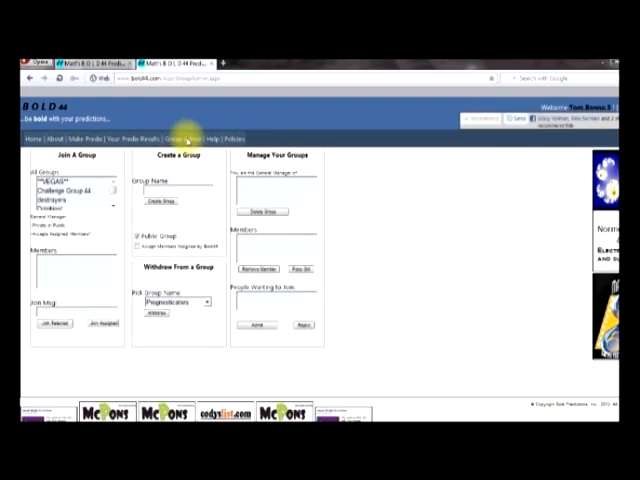
Open Group Admin and list Challenge Group 44's two members under Manage Your Groups.
{"action": "left_click", "coordinate": [70, 191]}
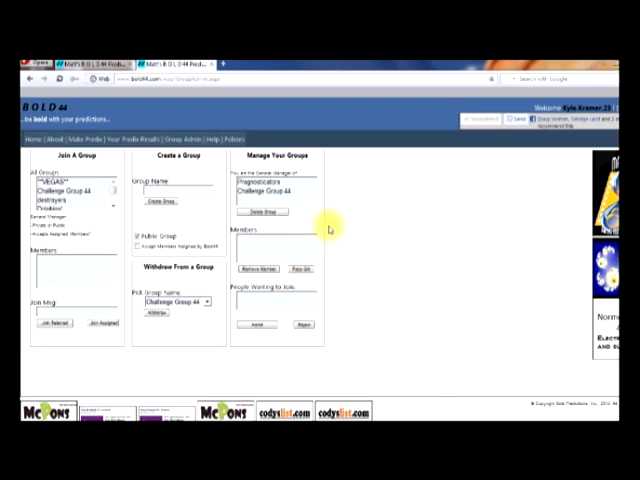
{"action": "left_click", "coordinate": [265, 185]}
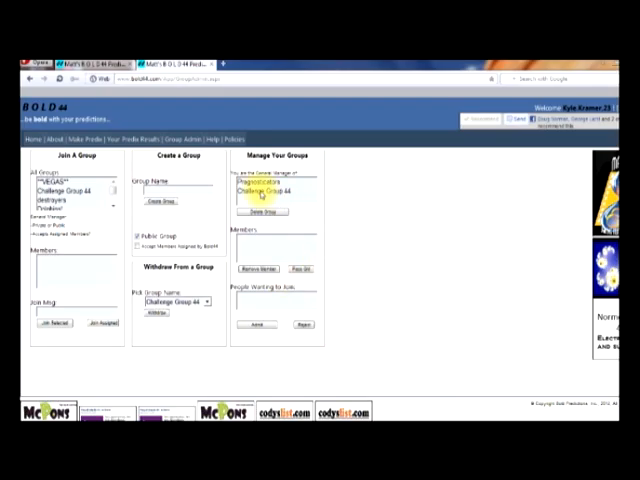
{"action": "left_click", "coordinate": [272, 191]}
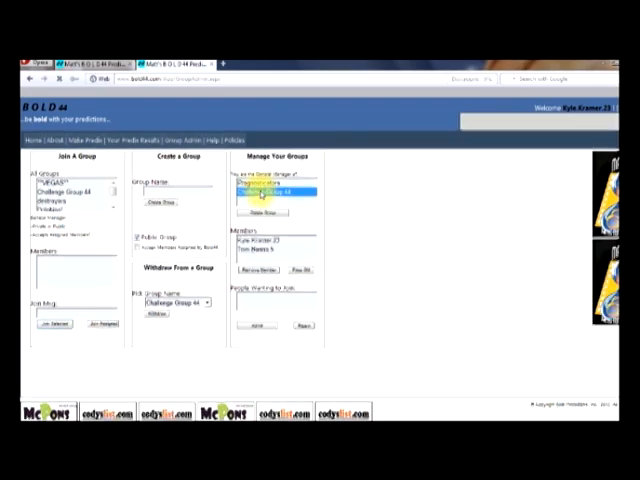